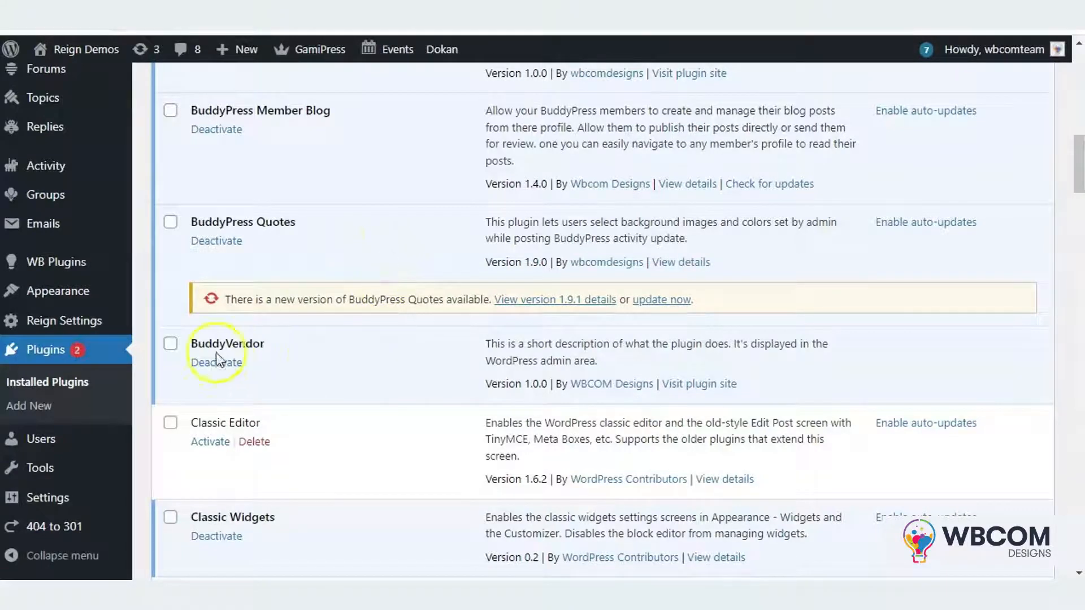
pyautogui.moveTo(96, 376)
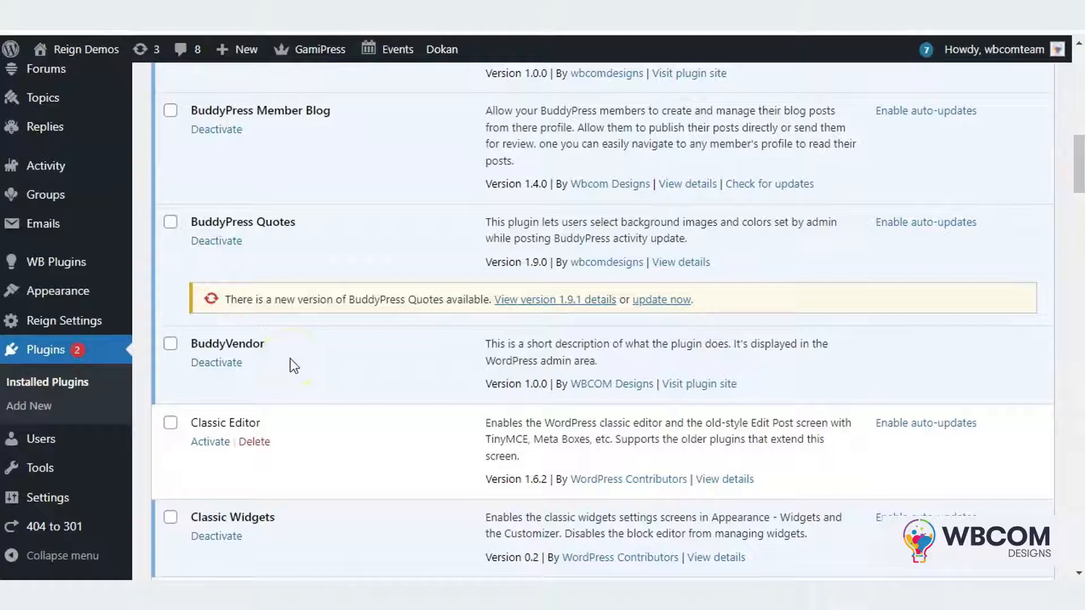
pyautogui.moveTo(54, 261)
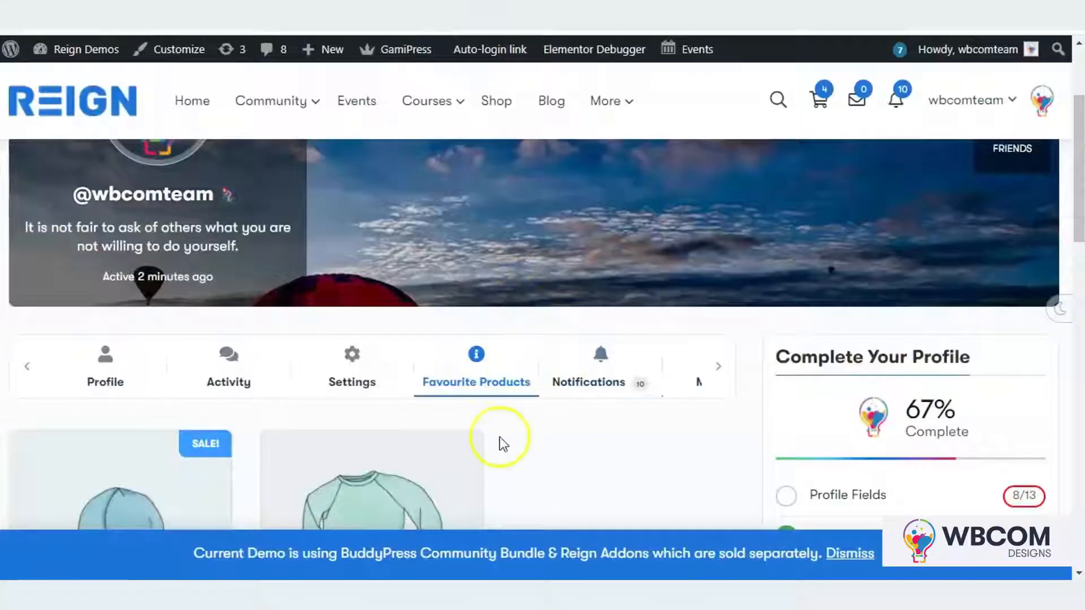
pyautogui.scroll(-3)
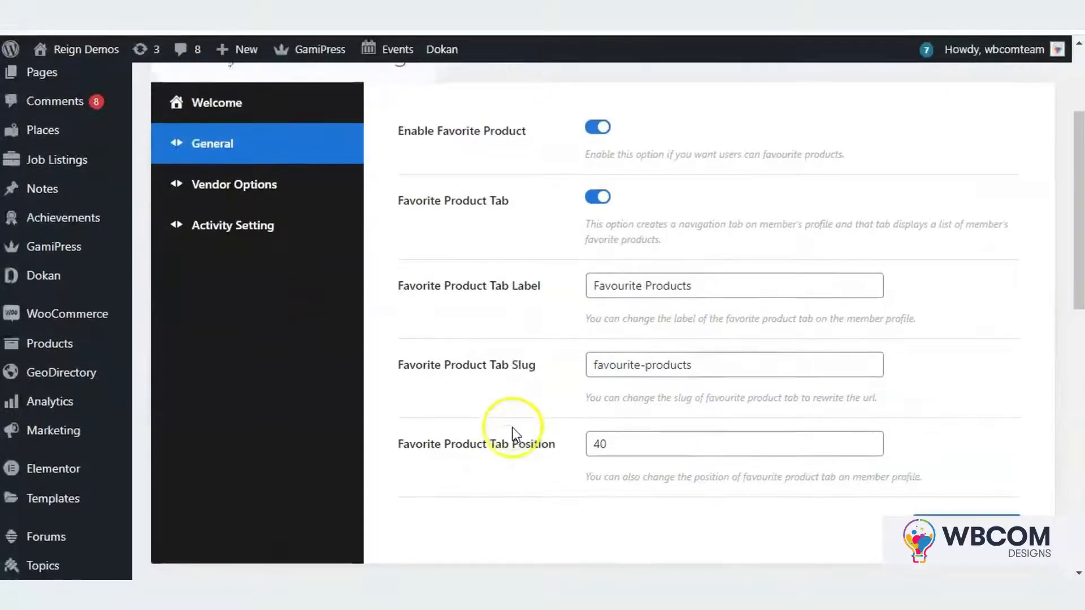
pyautogui.moveTo(553, 304)
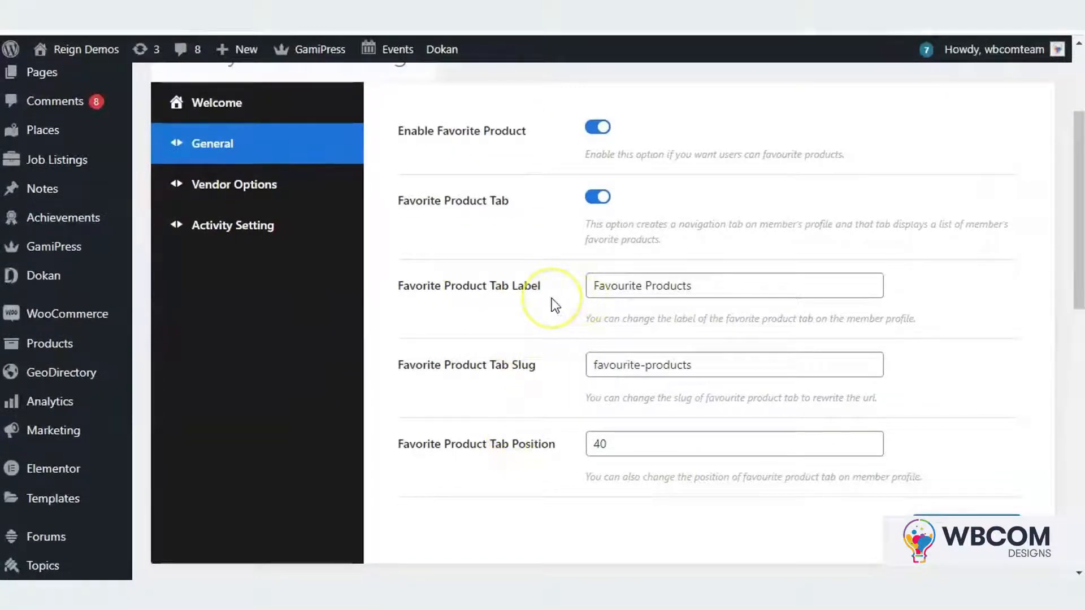
pyautogui.moveTo(465, 473)
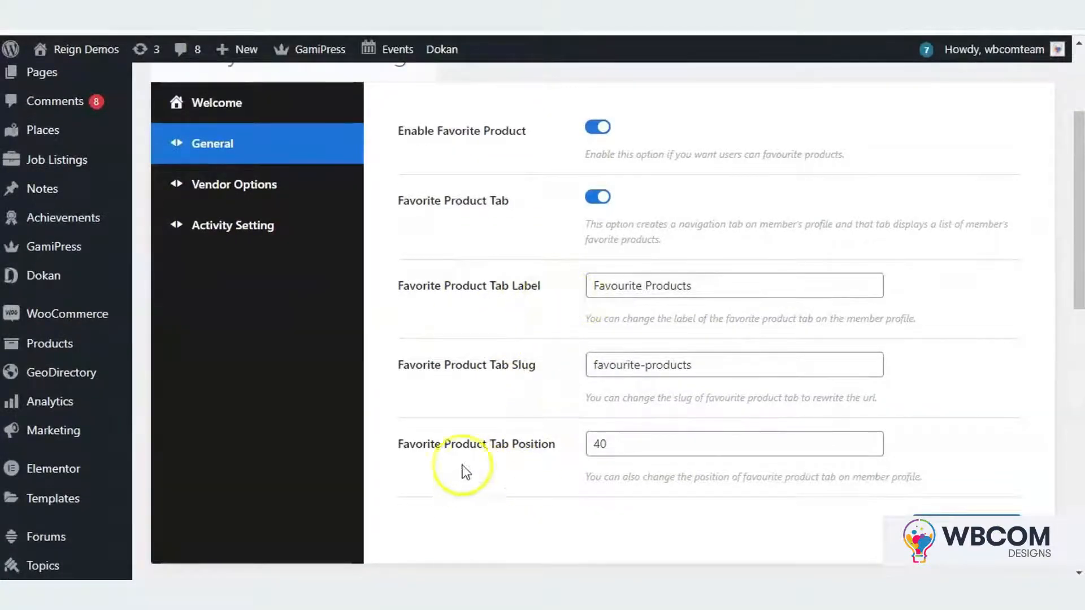
pyautogui.moveTo(554, 463)
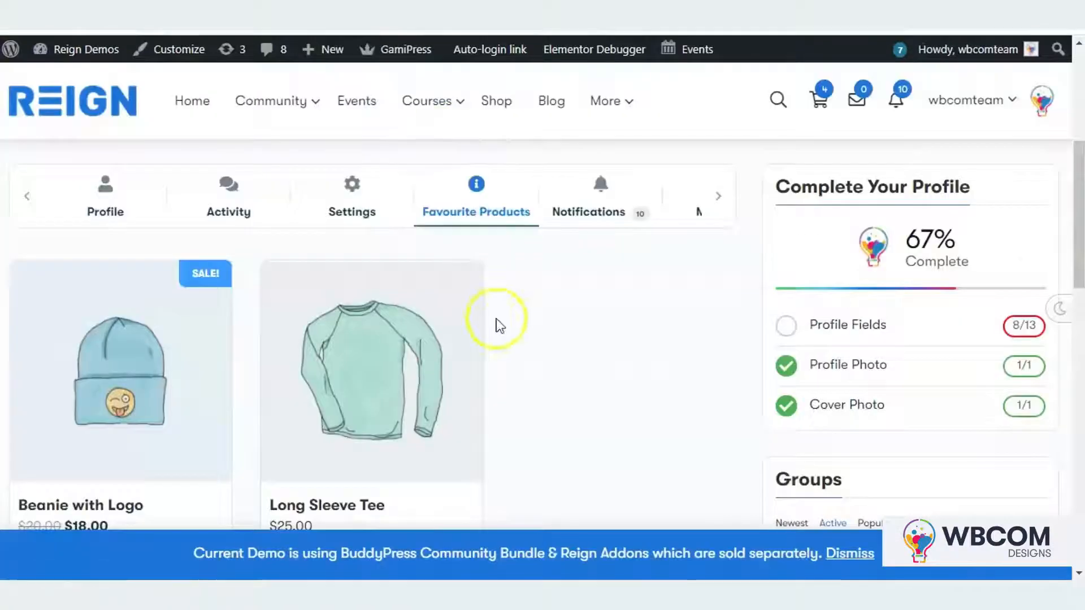
pyautogui.moveTo(431, 290)
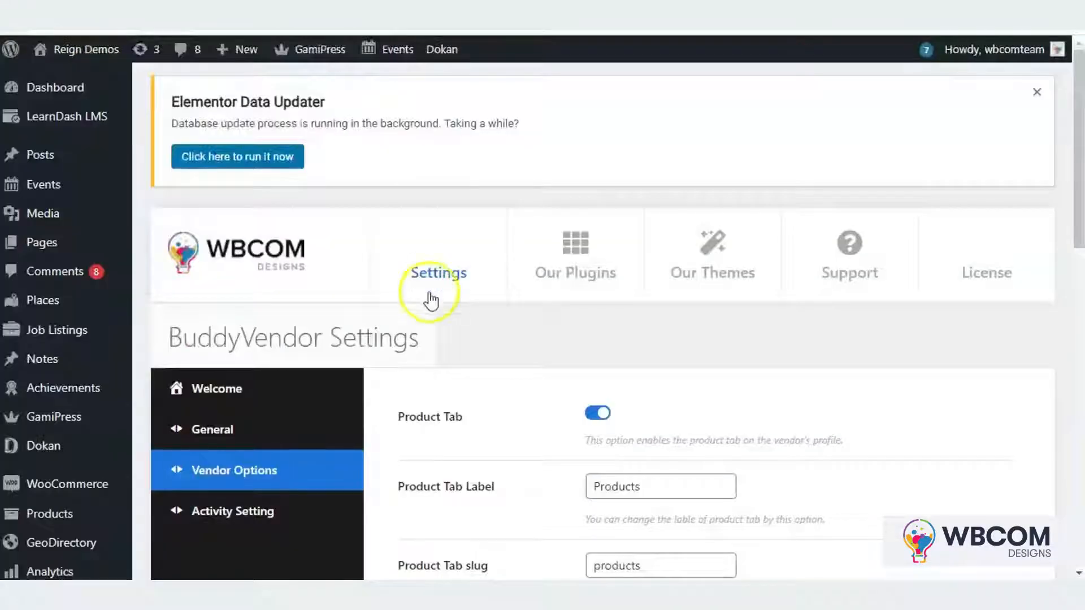
pyautogui.scroll(-3)
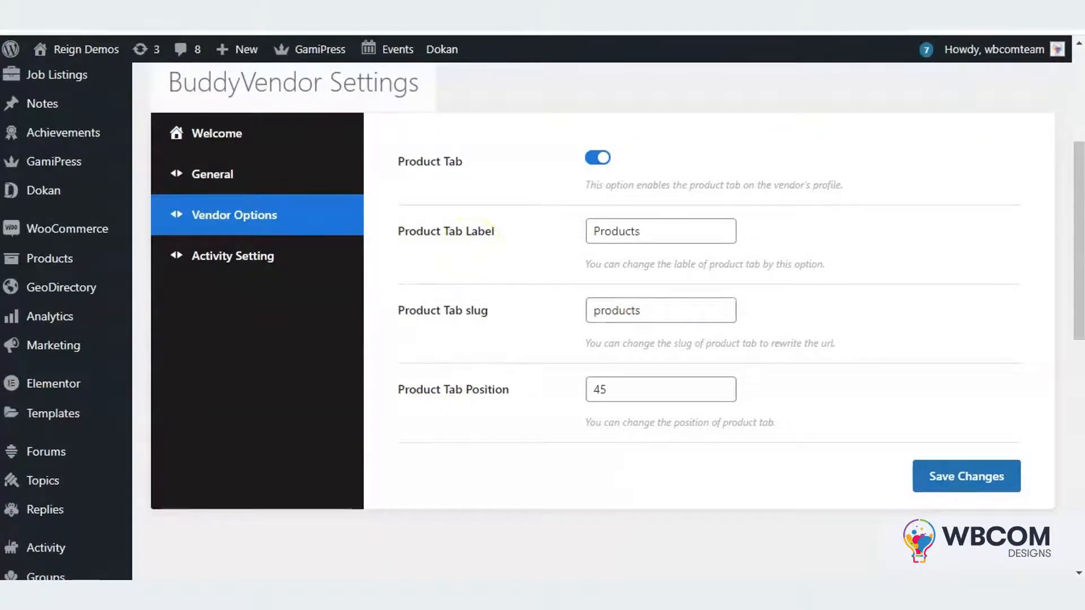
pyautogui.moveTo(532, 279)
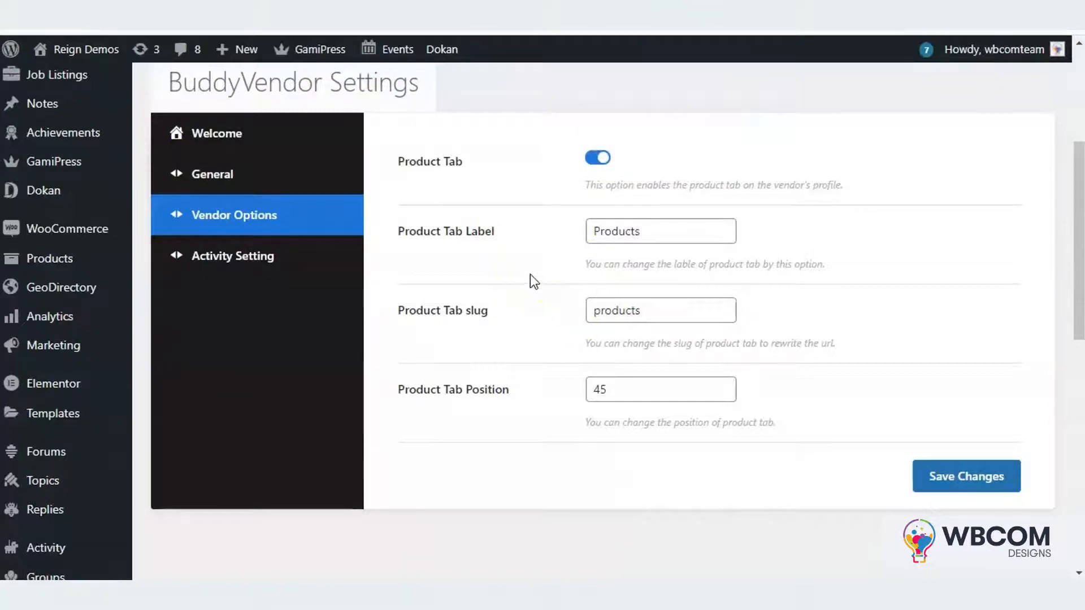
pyautogui.moveTo(391, 291)
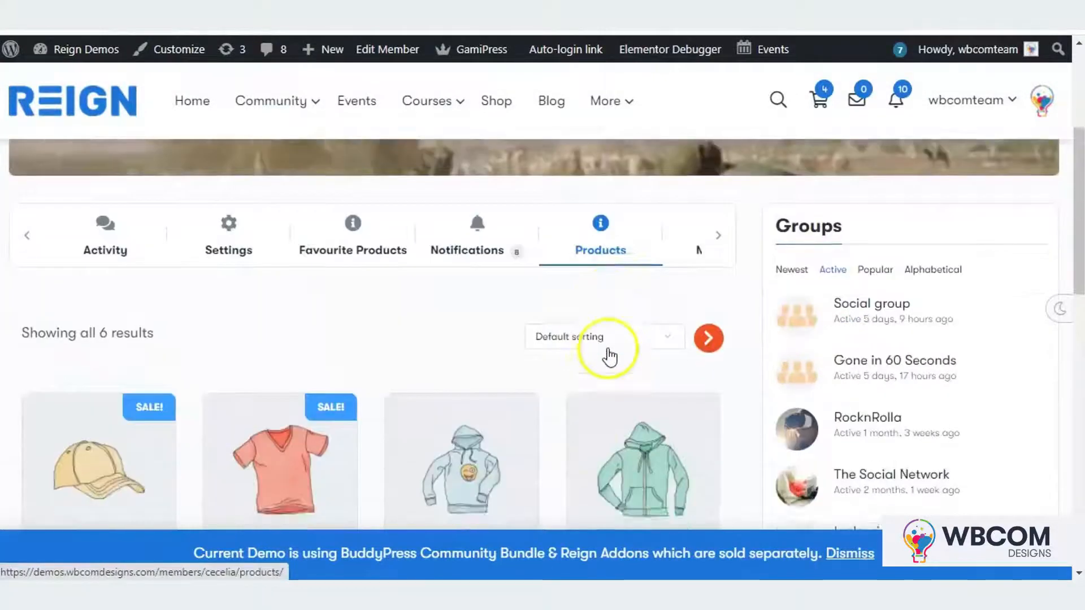
pyautogui.scroll(-3)
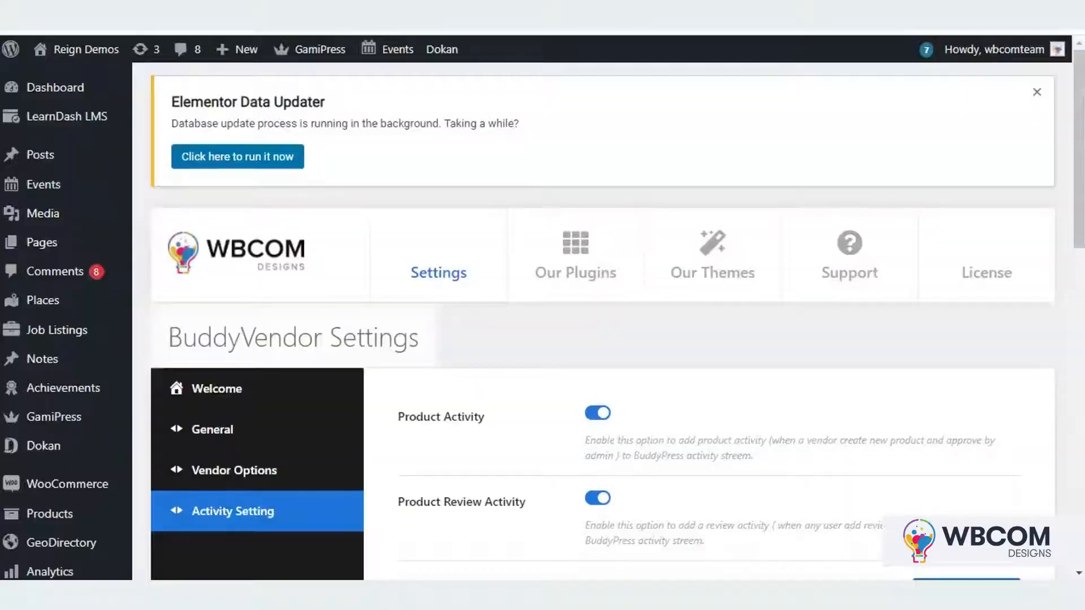
pyautogui.scroll(-3)
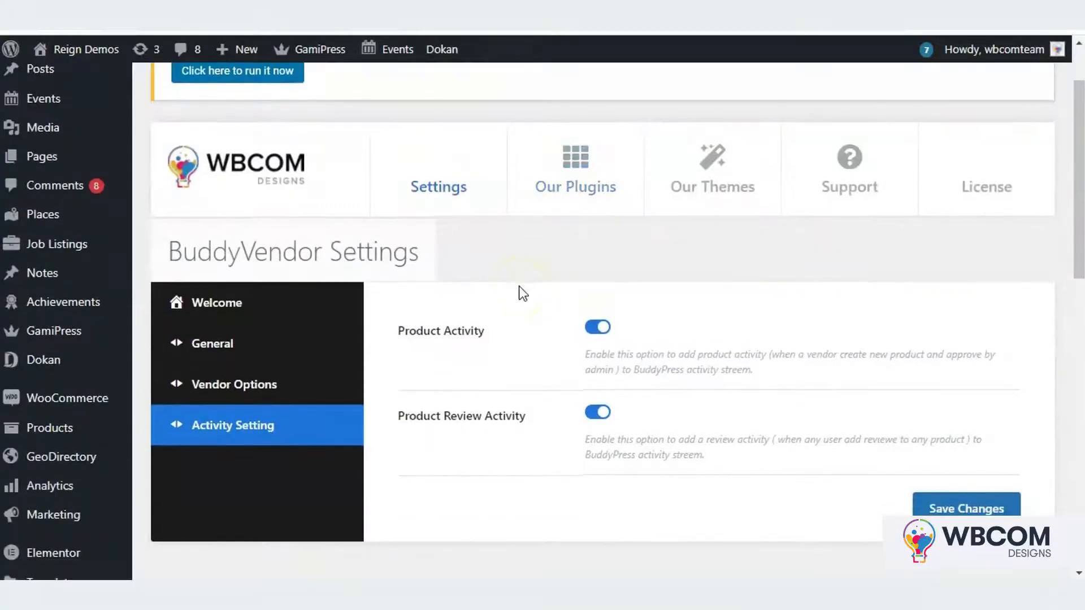
pyautogui.scroll(-3)
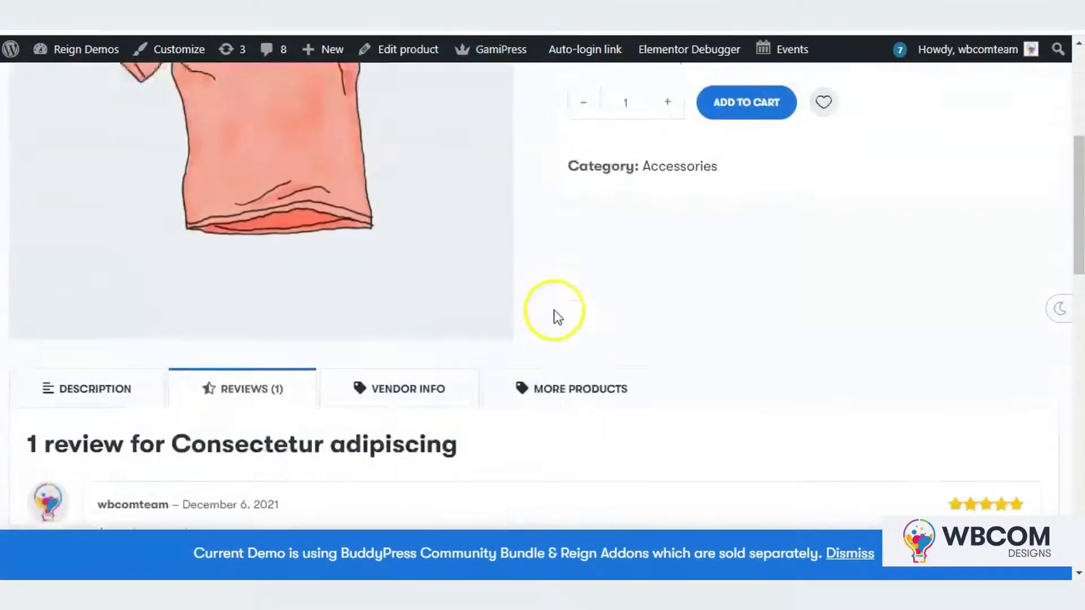
pyautogui.scroll(-3)
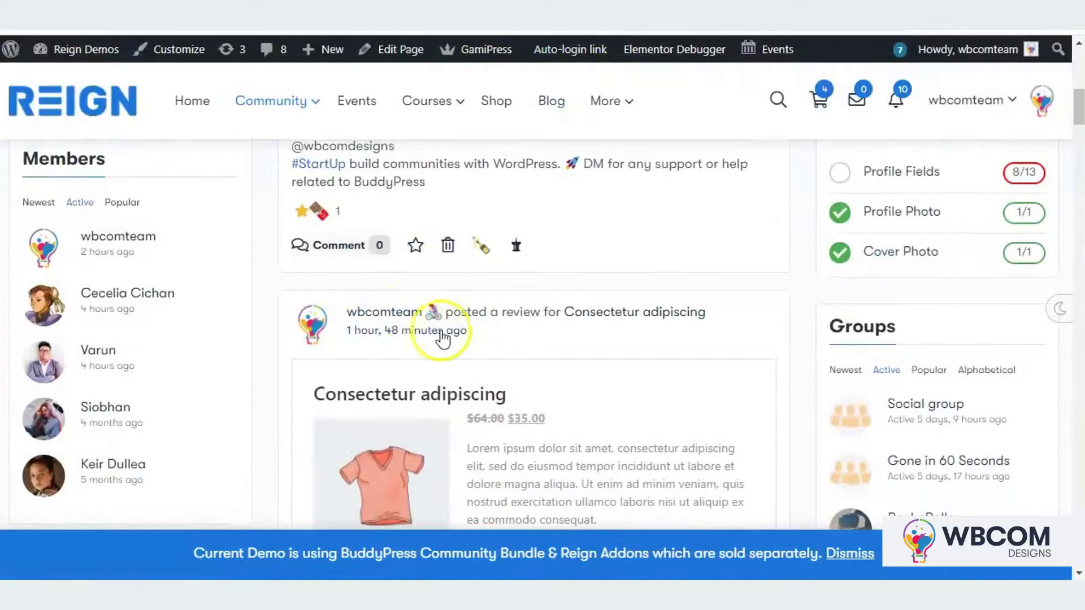
pyautogui.scroll(-3)
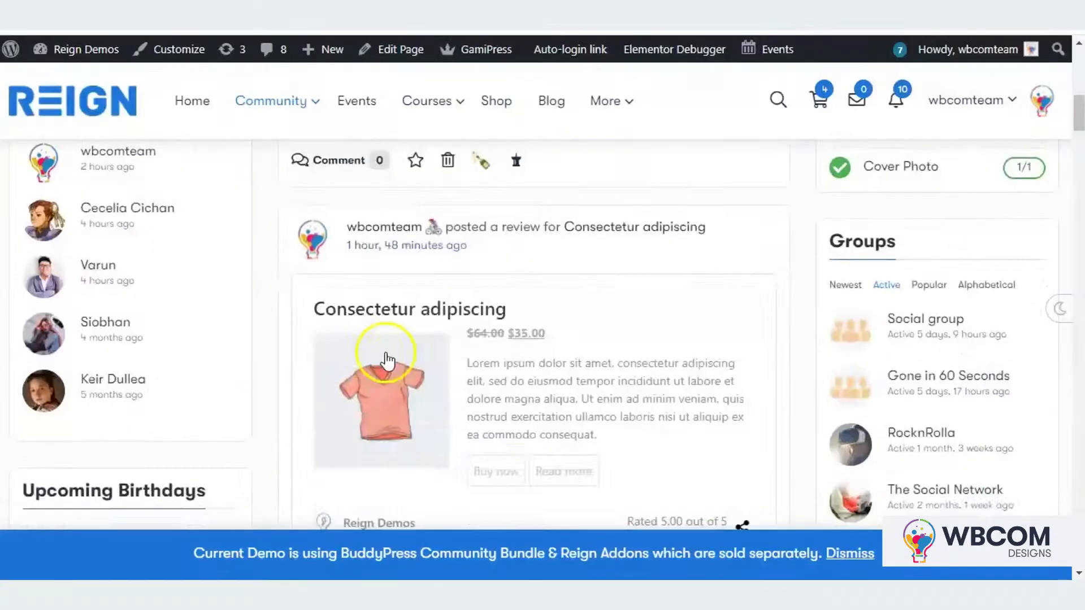
pyautogui.scroll(-3)
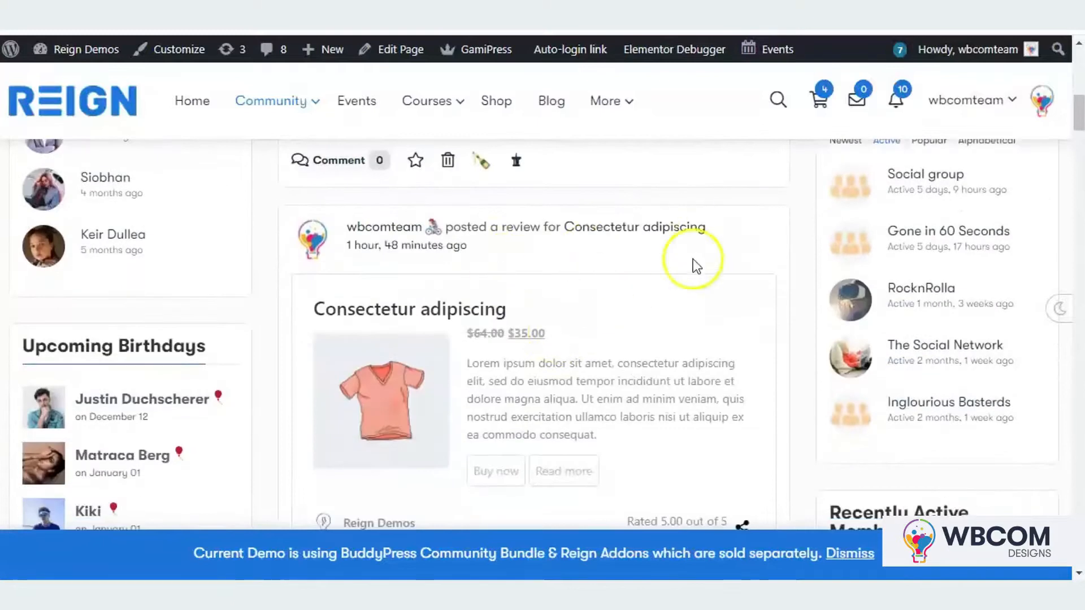